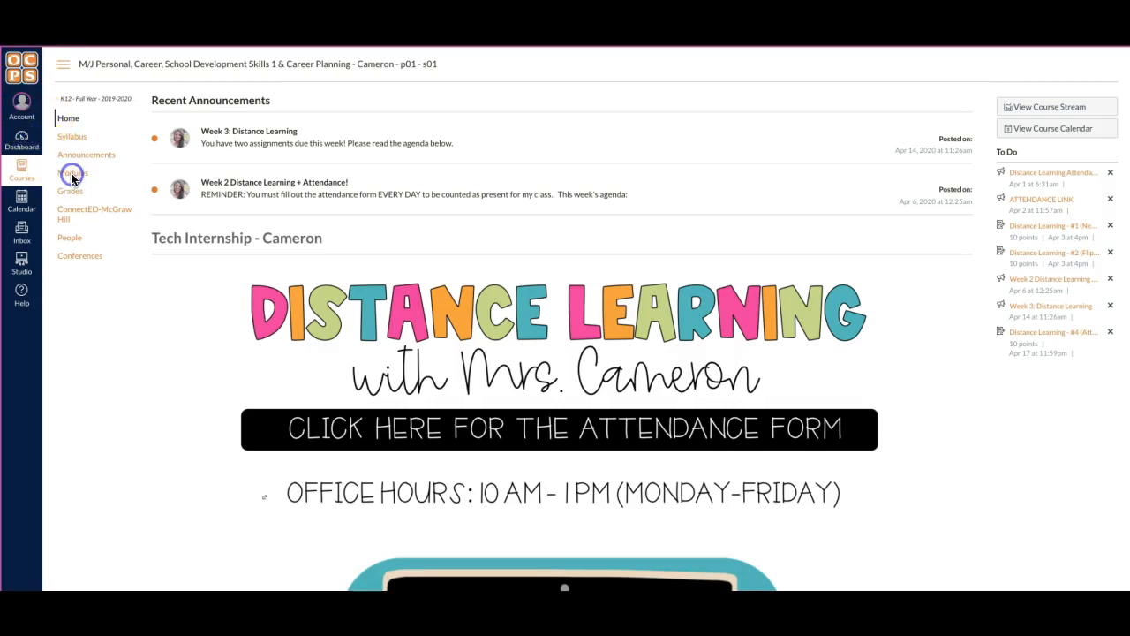
Open the course's Modules page from the course navigation.
click(73, 172)
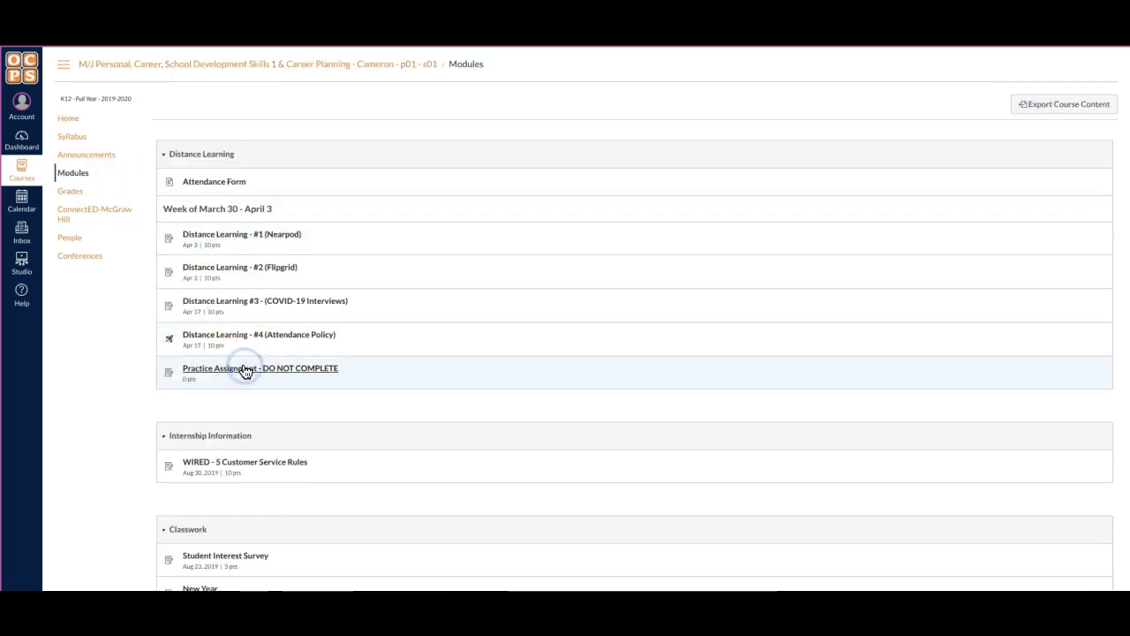
Open 'Practice Assignment - DO NOT COMPLETE' in the Distance Learning module.
click(260, 369)
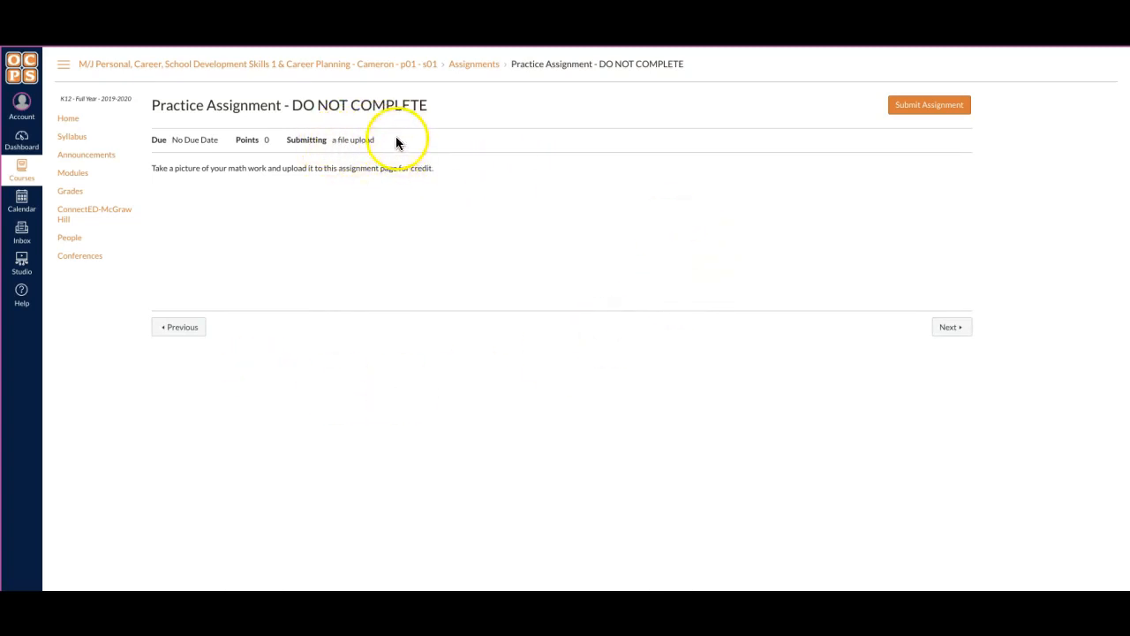
mouse_move(185, 188)
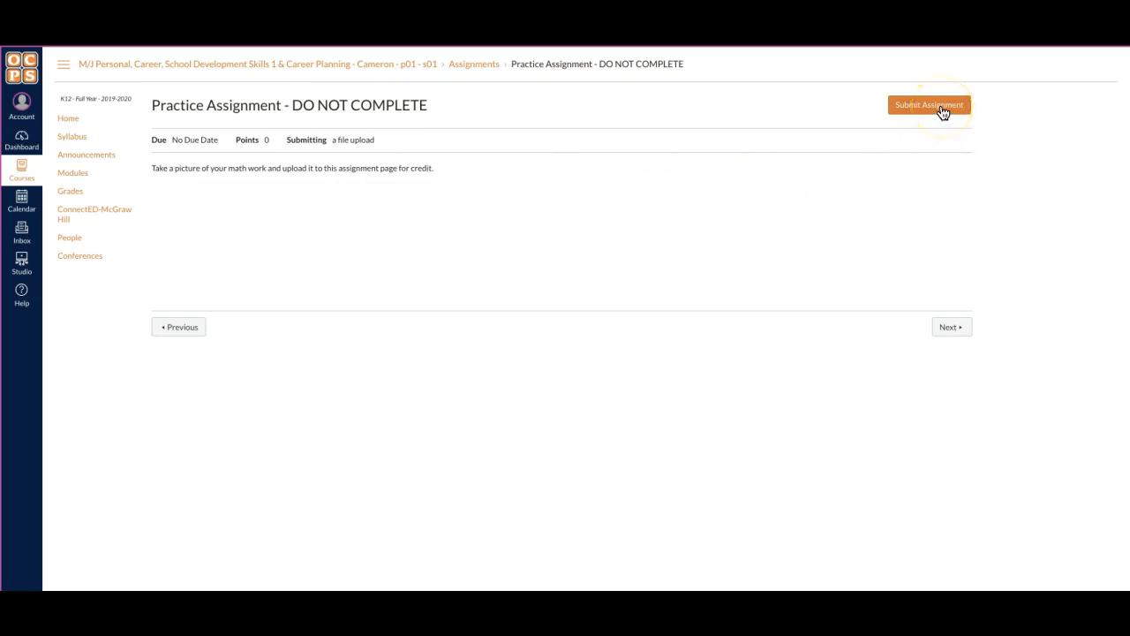
Start a file-upload submission and pick math work.png from the Desktop.
click(929, 105)
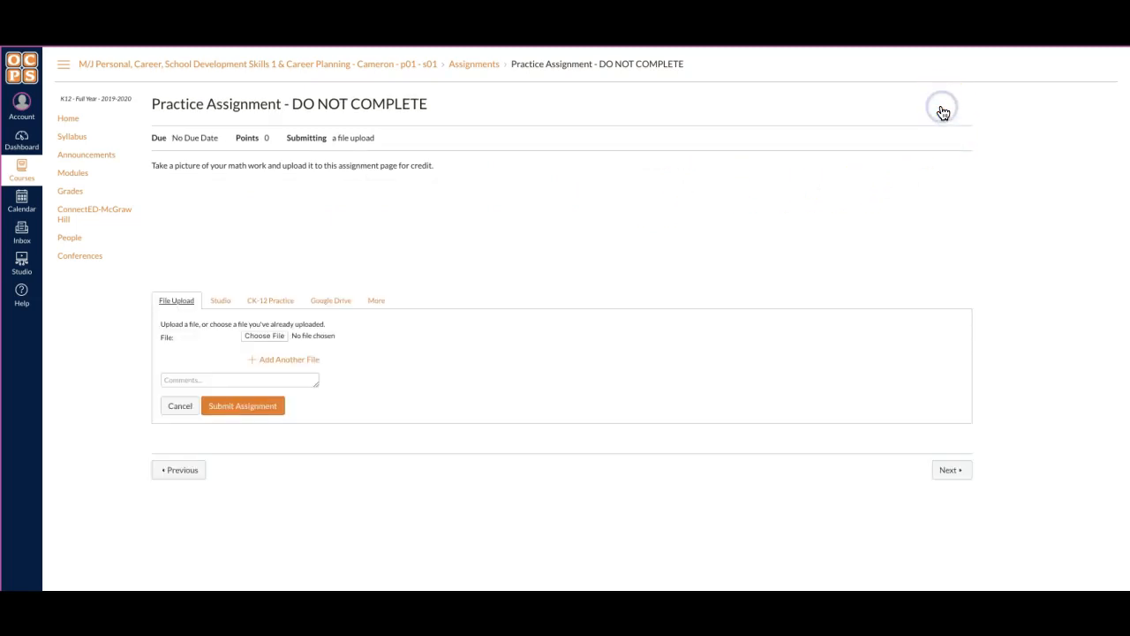
mouse_move(547, 256)
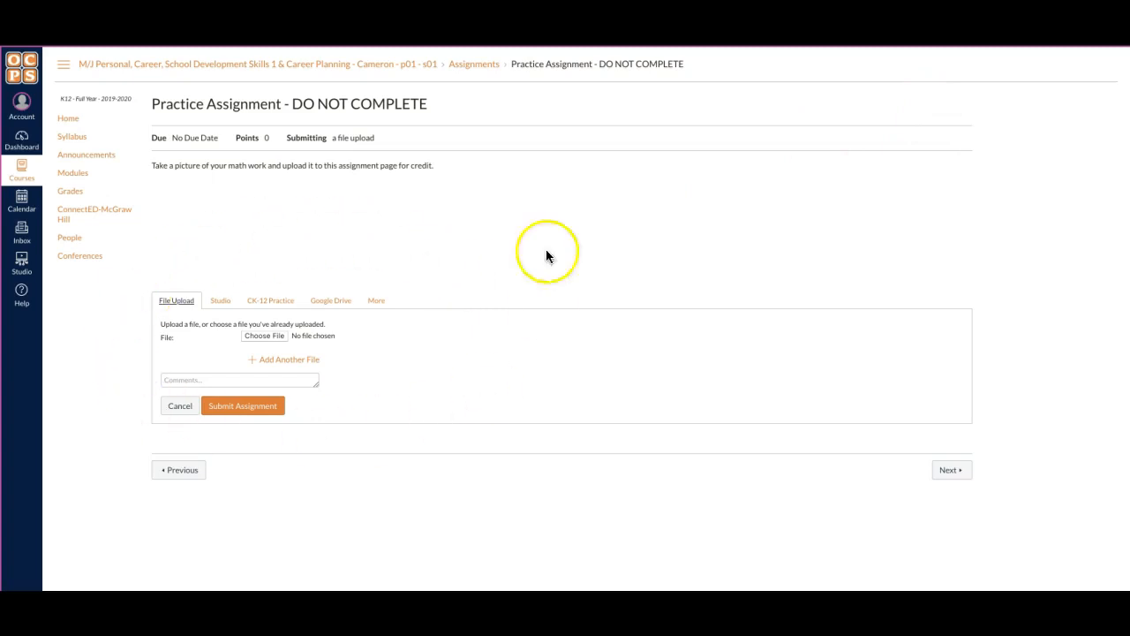
mouse_move(409, 387)
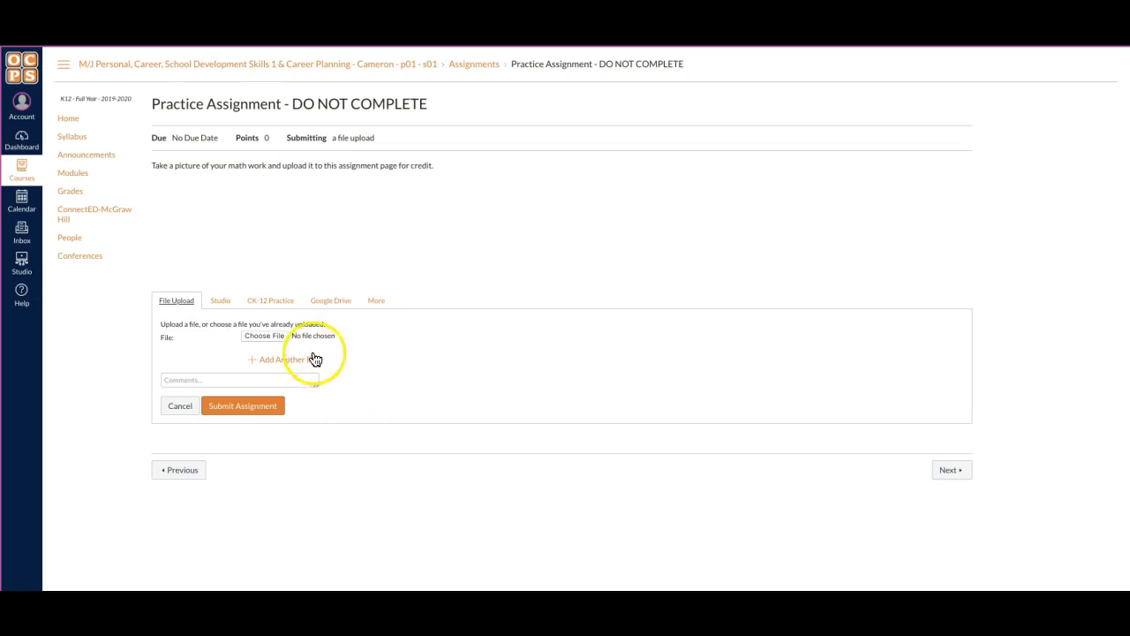
click(265, 335)
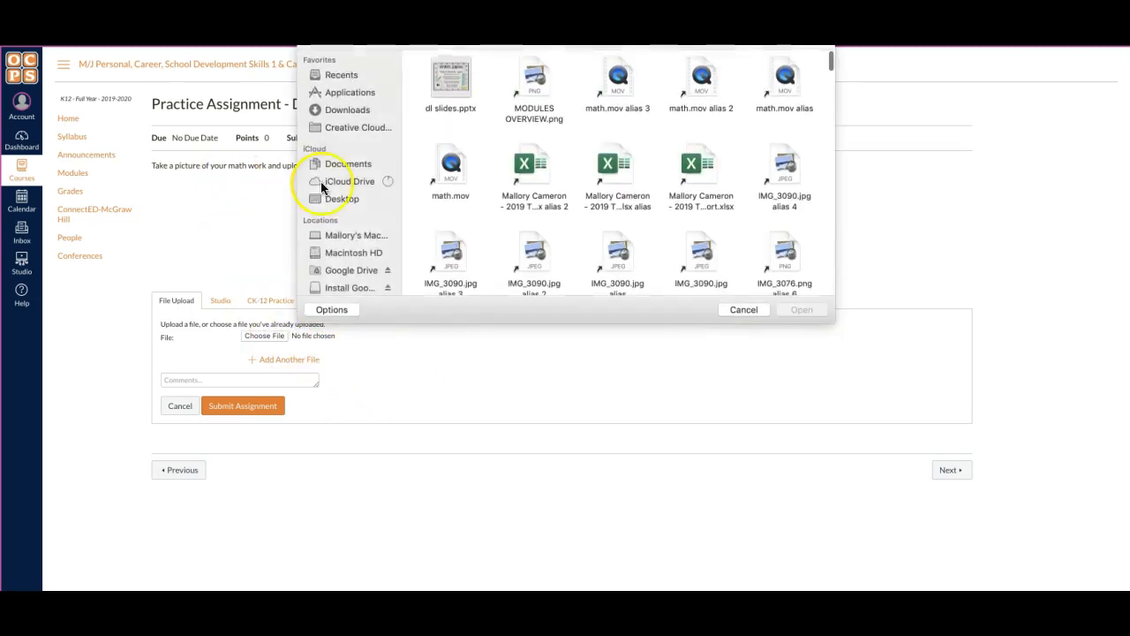
click(341, 198)
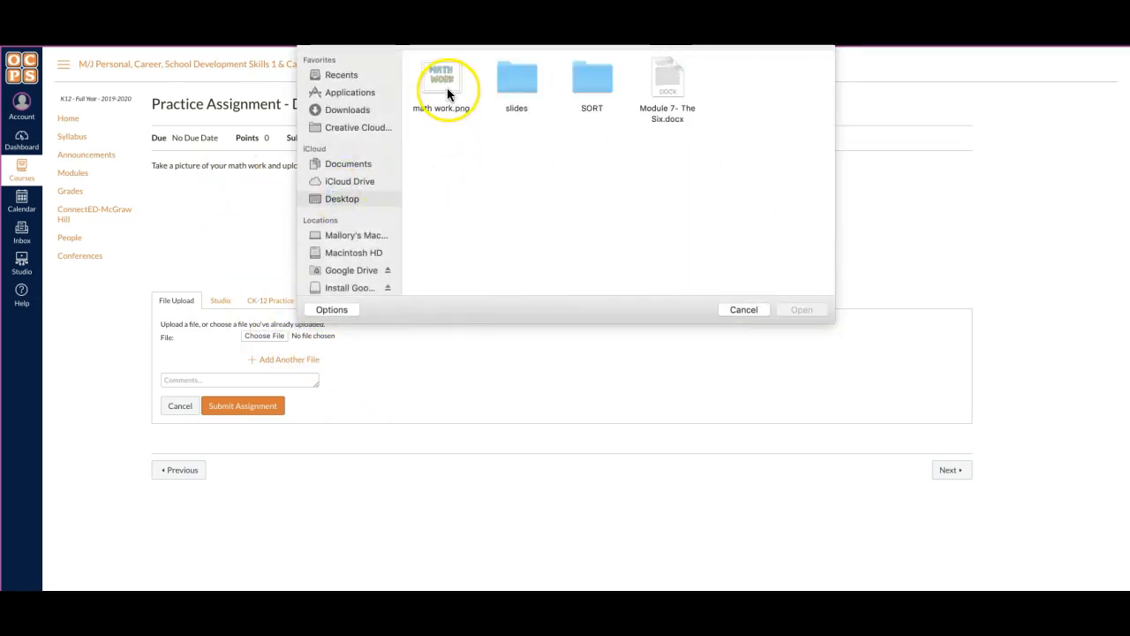
click(743, 309)
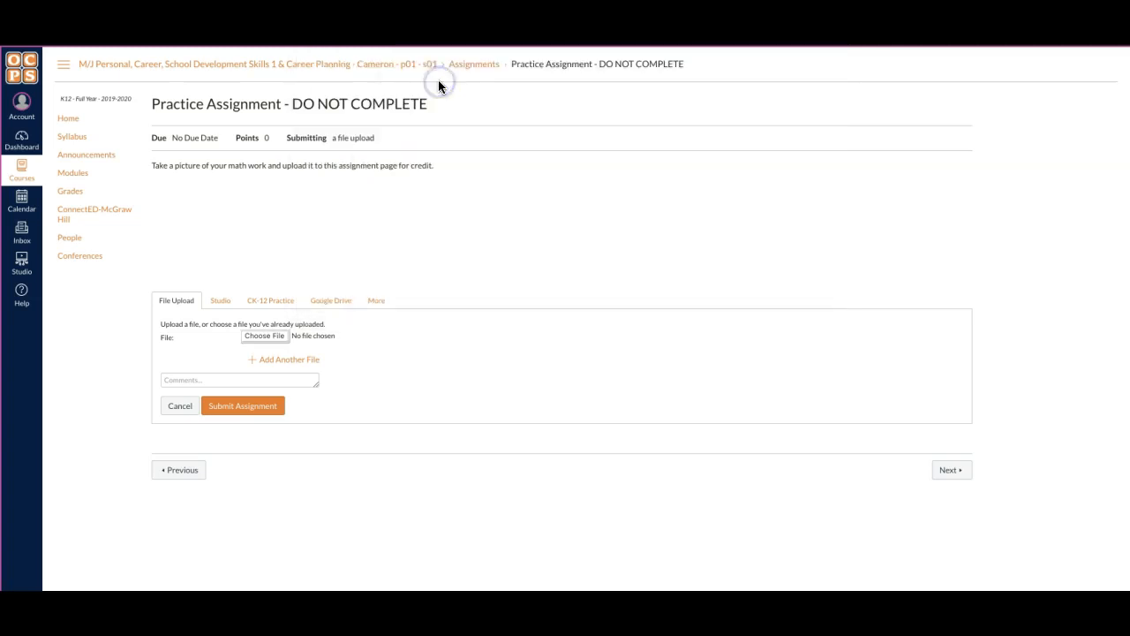
Attach the selected math work.png image to the upload form.
click(263, 336)
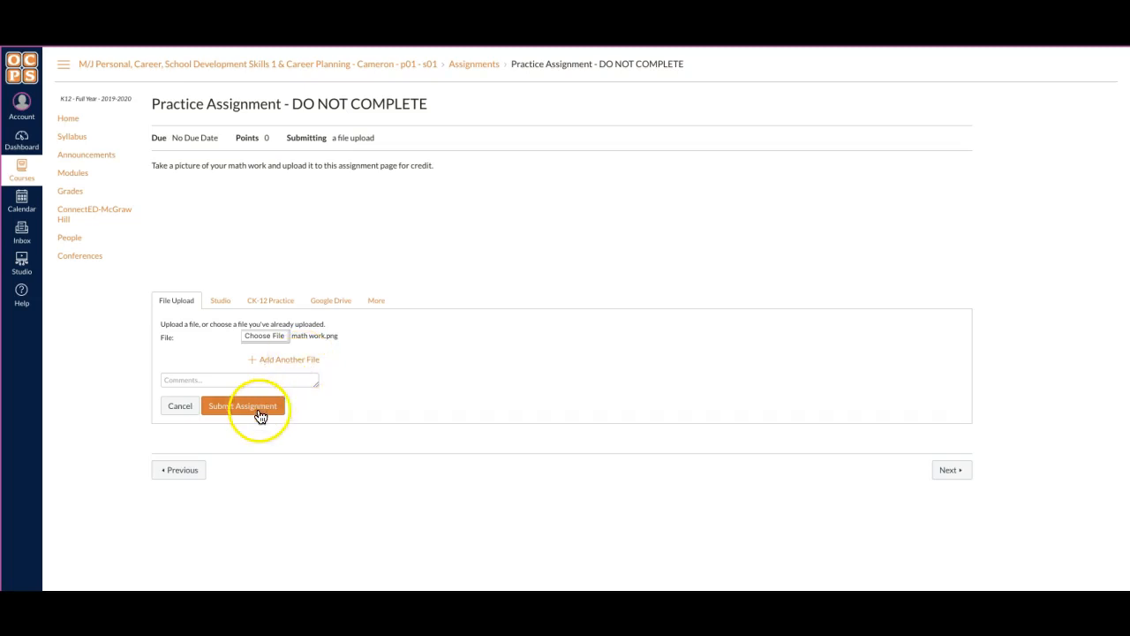
mouse_move(402, 347)
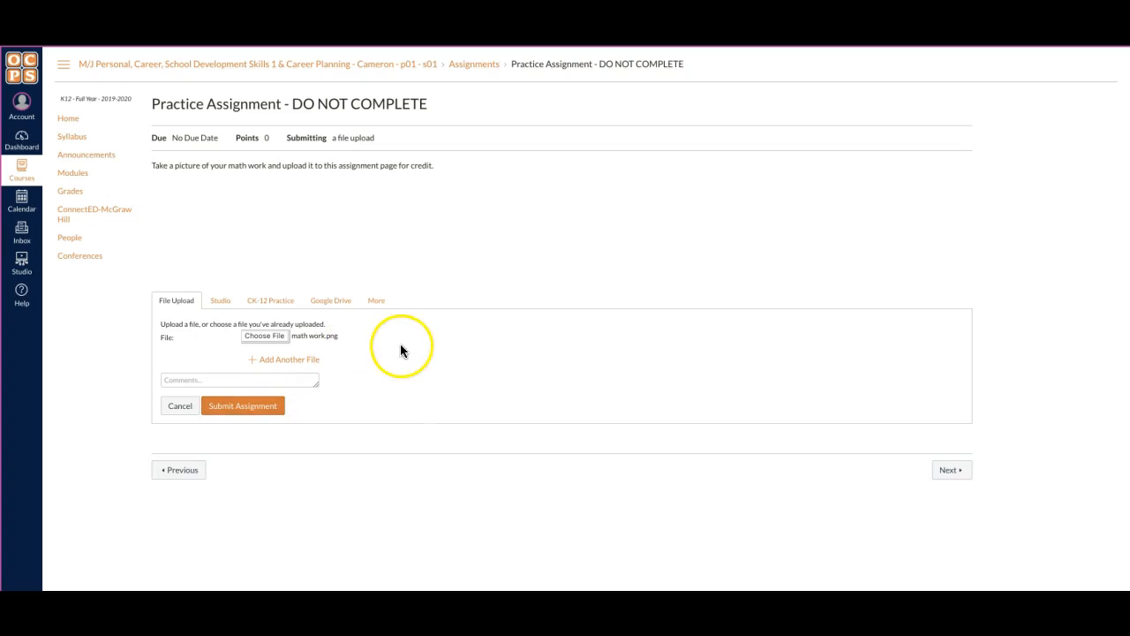
click(330, 301)
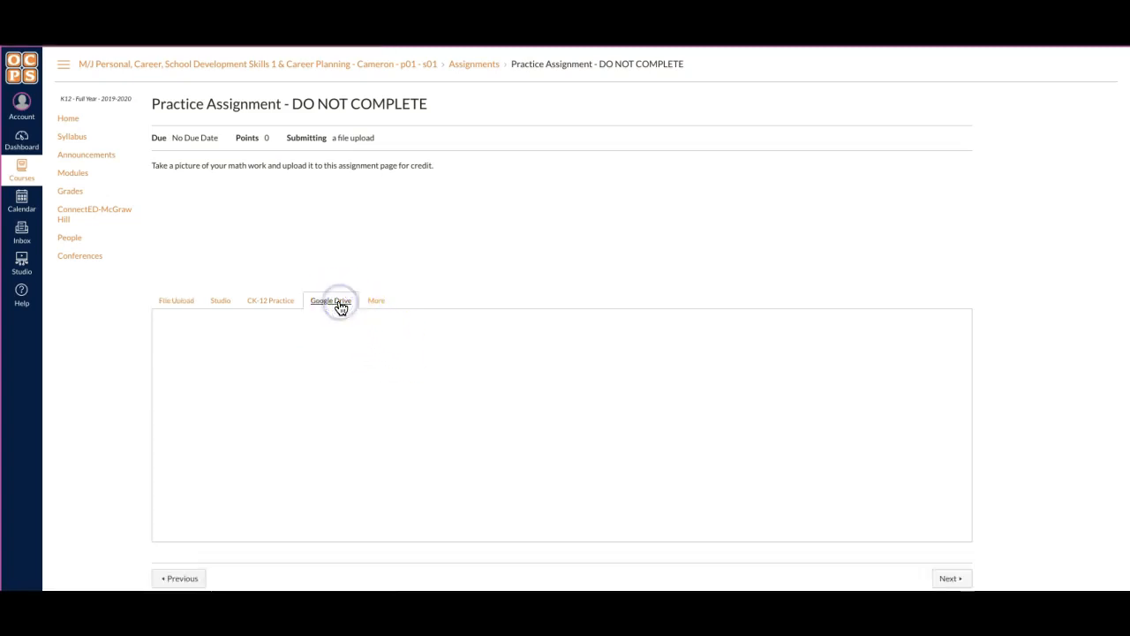
click(176, 300)
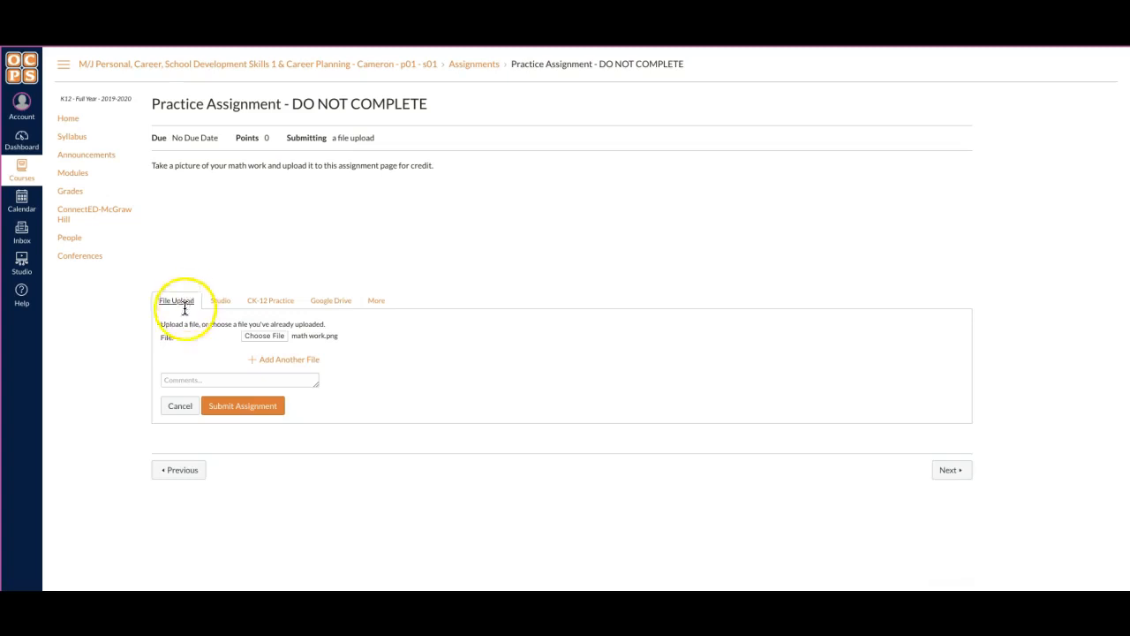
mouse_move(291, 360)
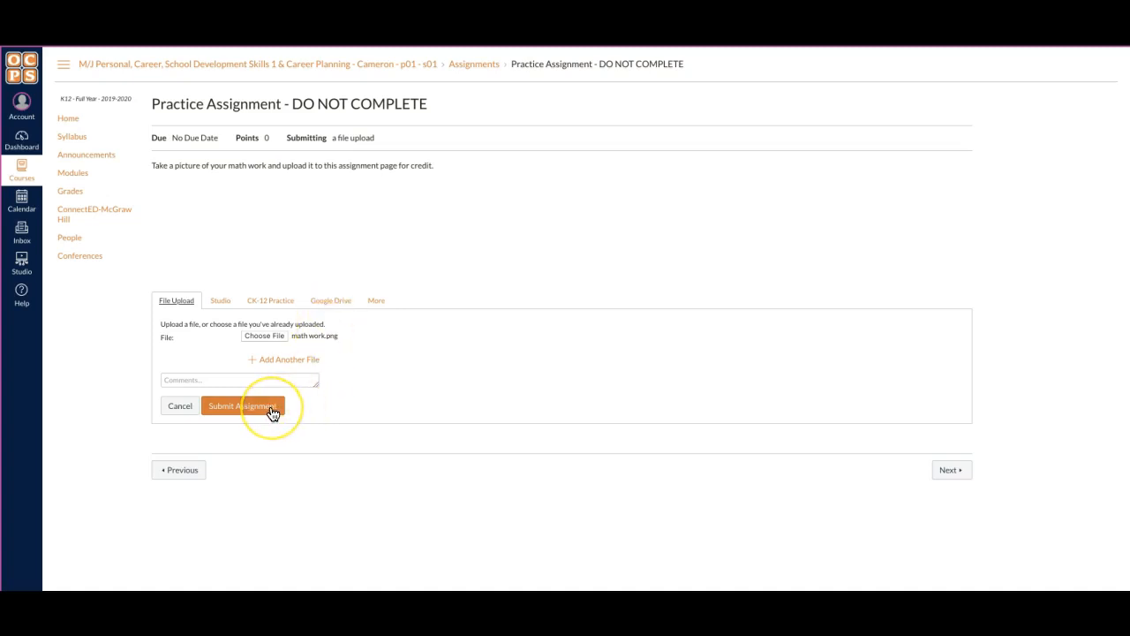
mouse_move(164, 232)
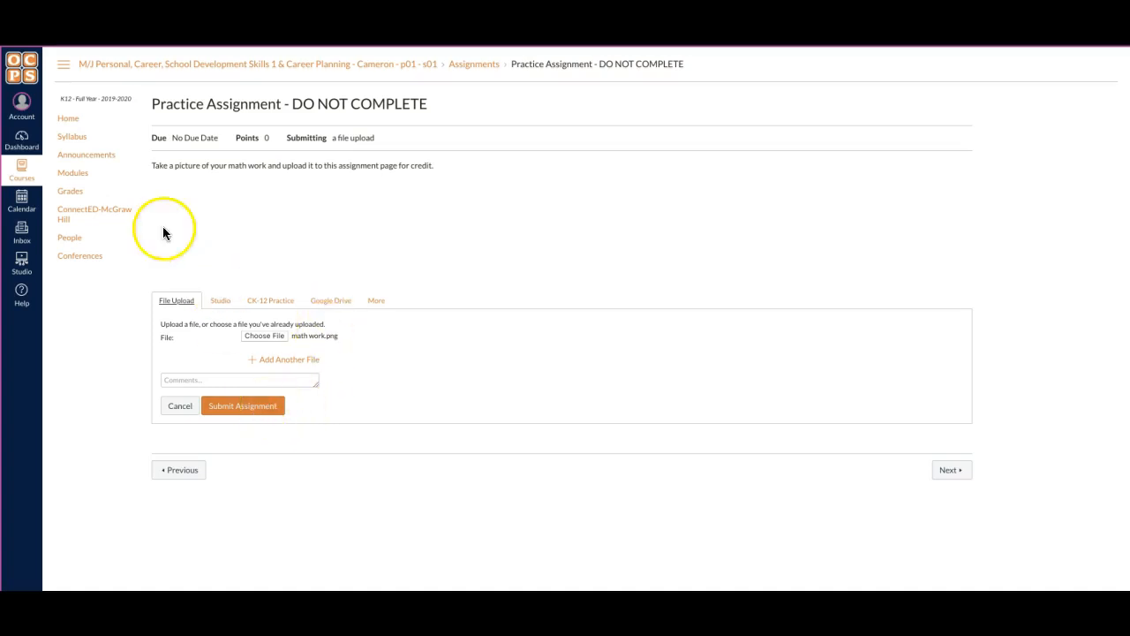